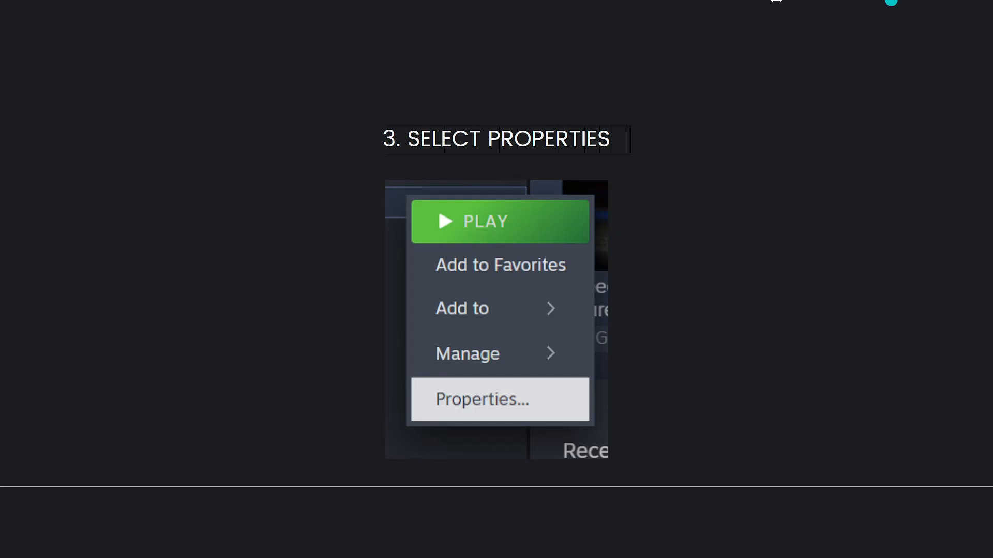
{"action": "mouse_move", "coordinate": [461, 211]}
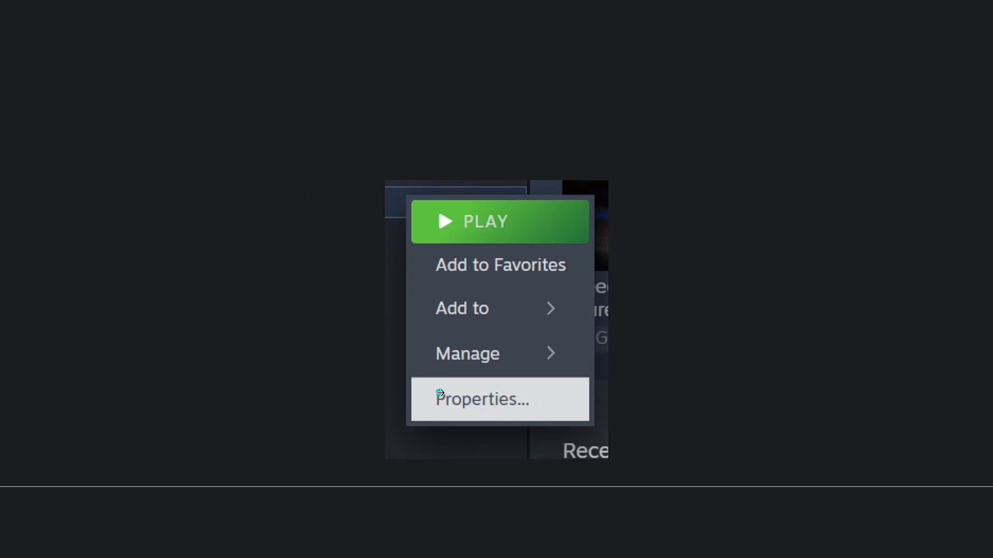
Open Grand Theft Auto V's Properties window in the Steam library.
{"action": "left_click", "coordinate": [483, 399]}
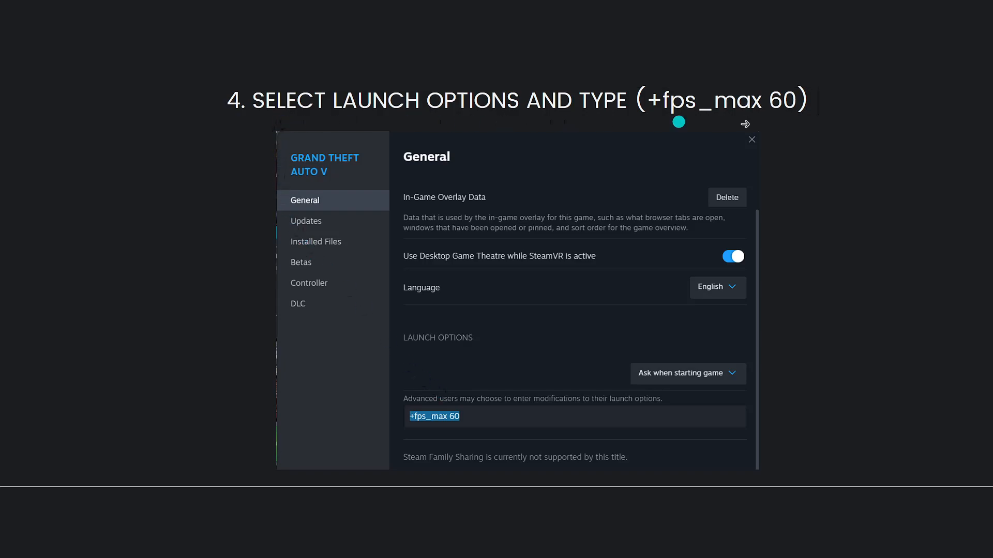